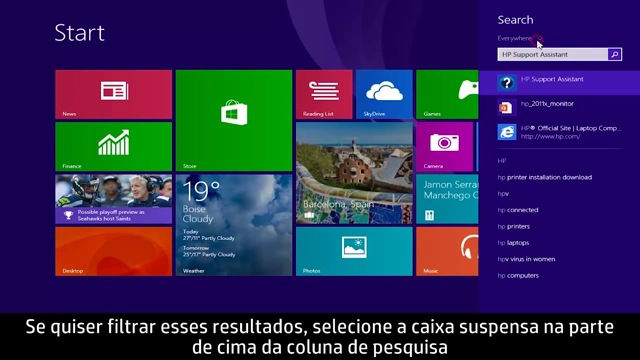
# Narrow the HP Support Assistant search to a result category before showing the charms bar
pyautogui.click(516, 36)
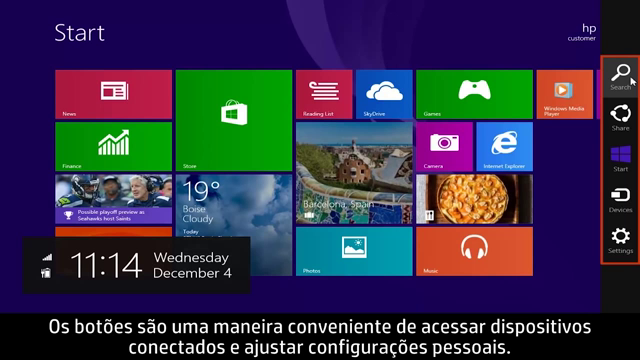
# Bring up the Search pane with Windows+S on the way to Search and apps settings
pyautogui.click(600, 72)
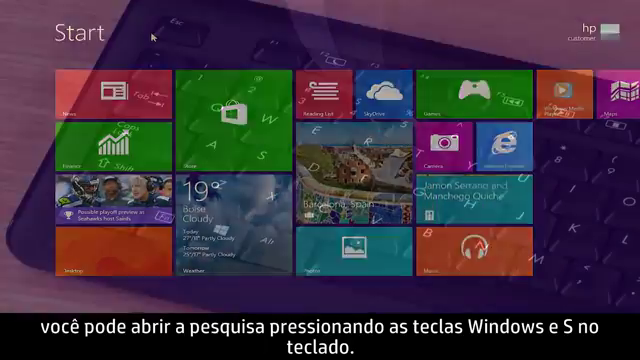
pyautogui.press('Win+S')
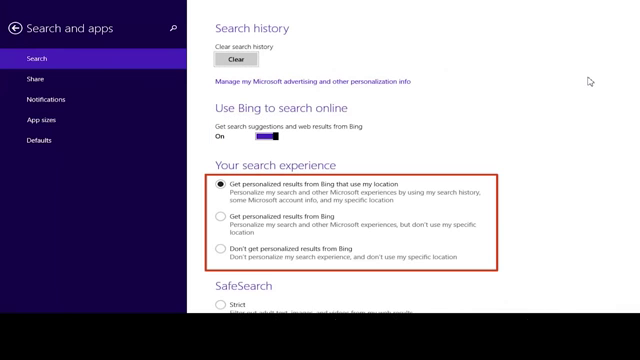
pyautogui.scroll(-3)
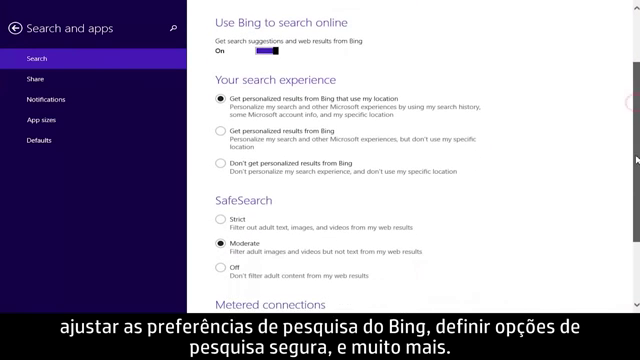
pyautogui.scroll(-3)
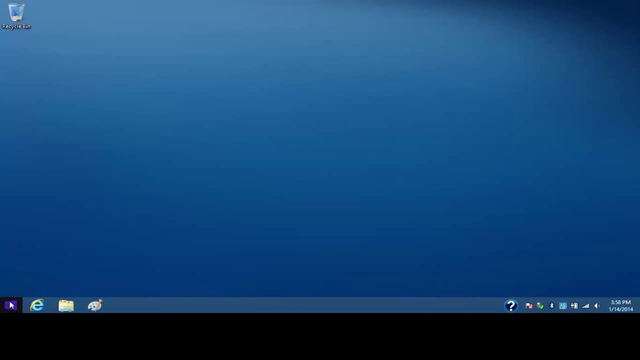
# Show the desktop Quick Link menu with Programs and Features, Control Panel and Task Manager
pyautogui.rightClick(6, 304)
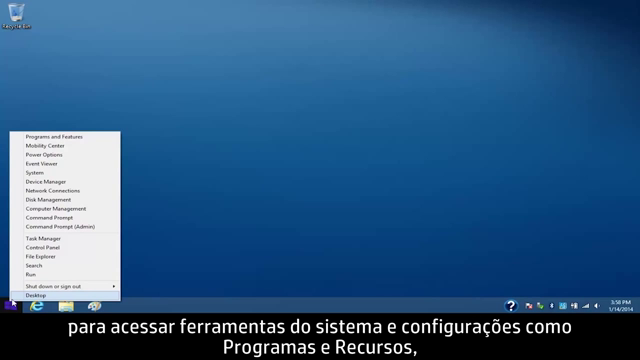
pyautogui.moveTo(60, 138)
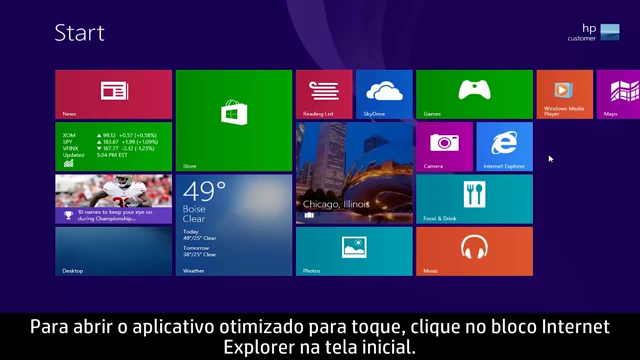
pyautogui.click(500, 150)
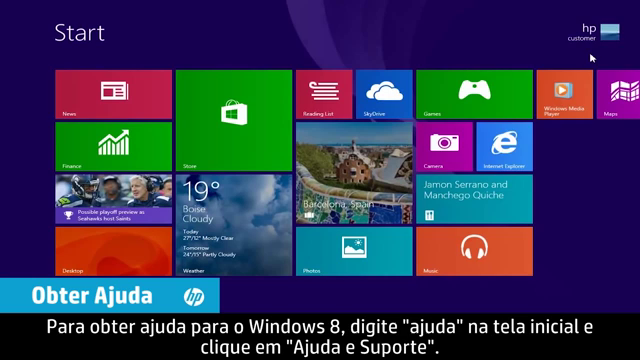
# Search 'help and support', launch Windows Help and Support and enter a help topic
pyautogui.write('help and support')
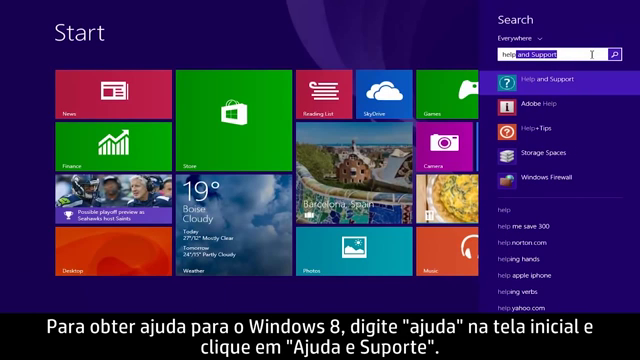
pyautogui.click(544, 80)
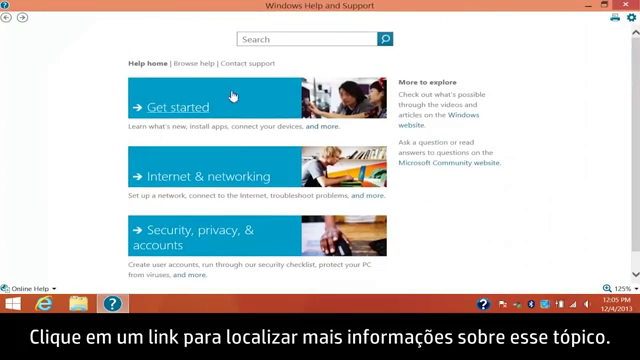
pyautogui.click(176, 100)
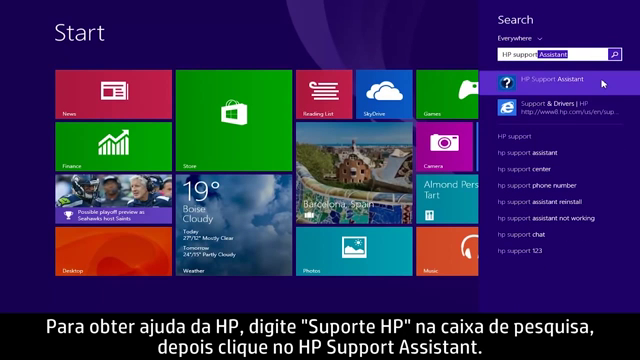
# Launch HP Support Assistant from the search results and reach its welcome screen
pyautogui.click(560, 82)
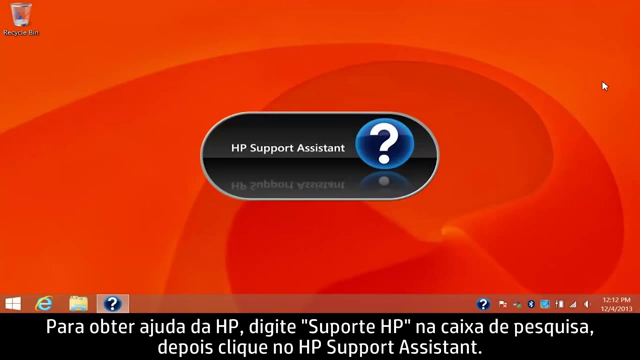
pyautogui.click(320, 150)
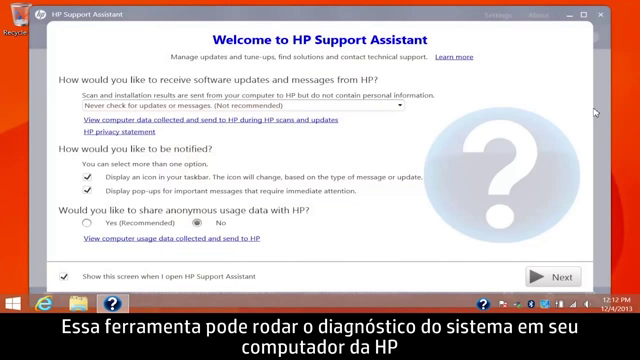